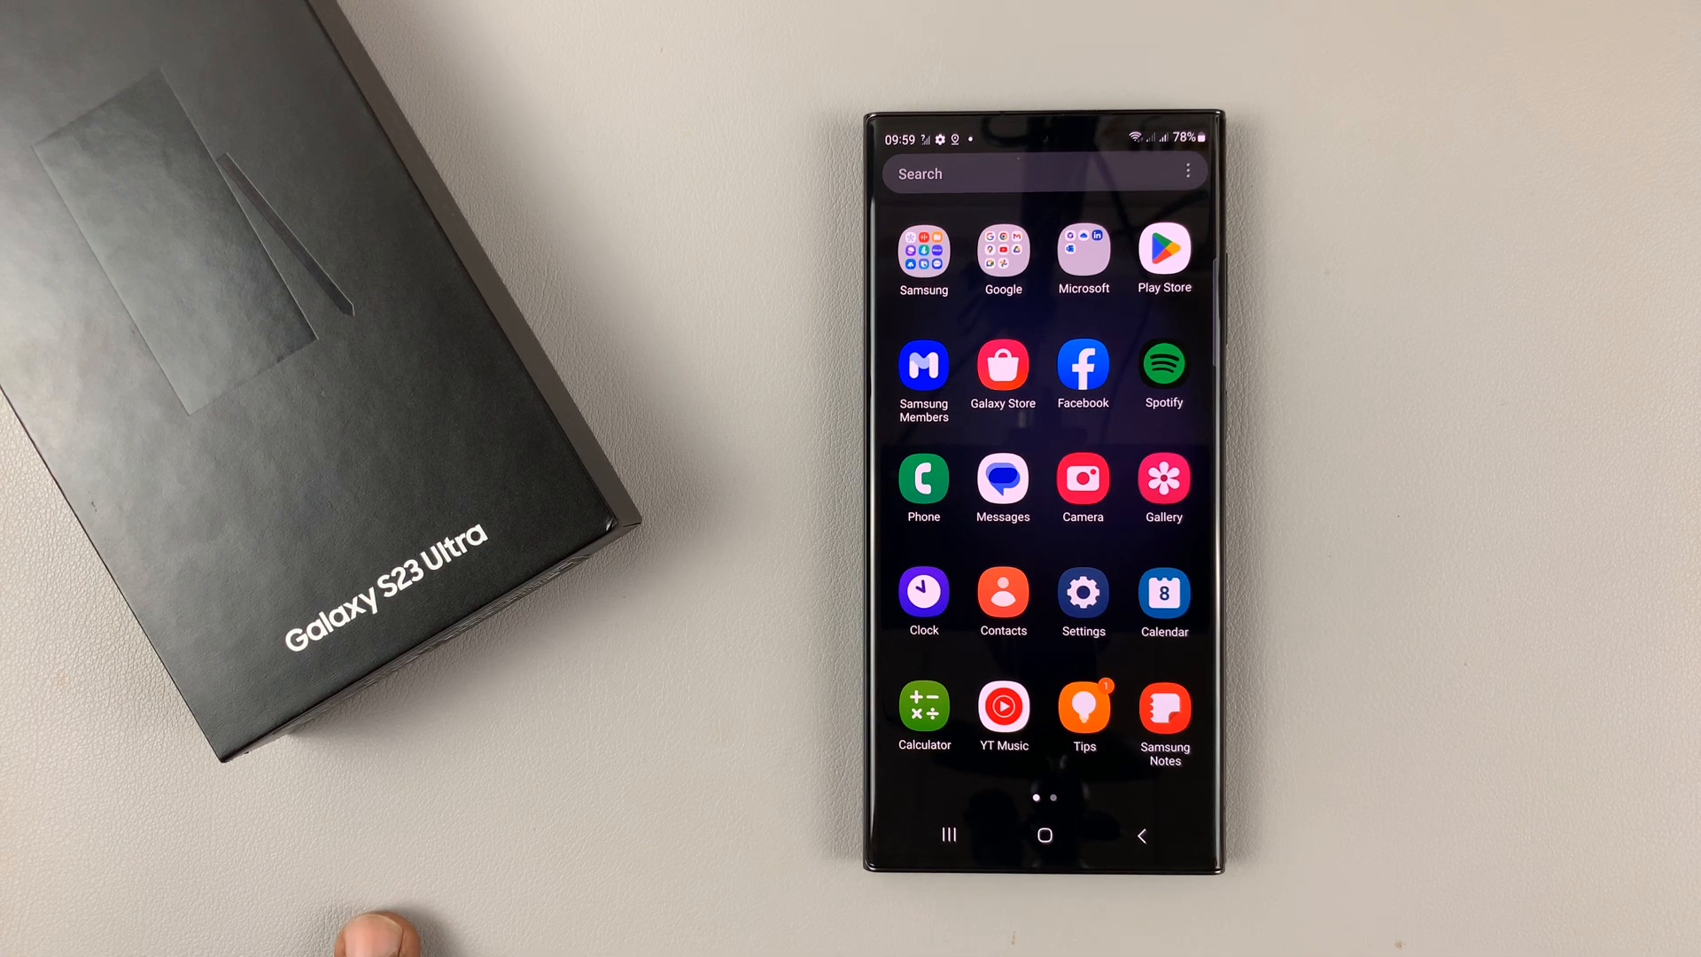
Launch Settings and go to the Display page.
{"action": "left_click", "coordinate": [1082, 594]}
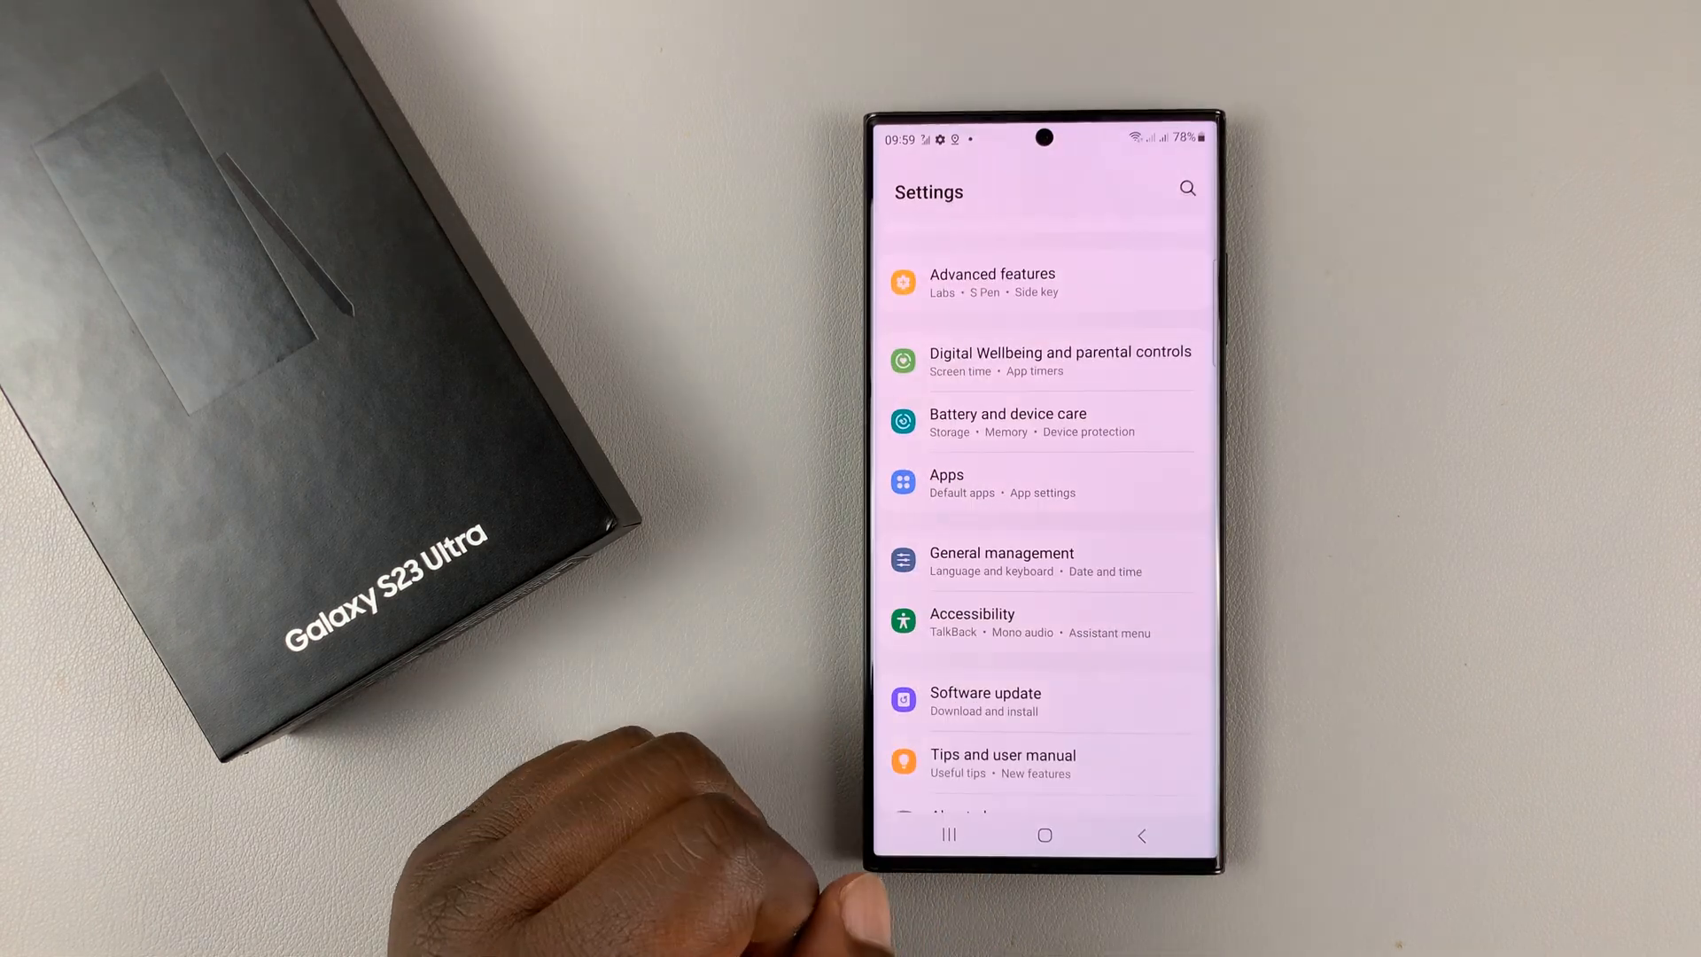
{"action": "scroll", "scroll_direction": "down", "scroll_amount": 3}
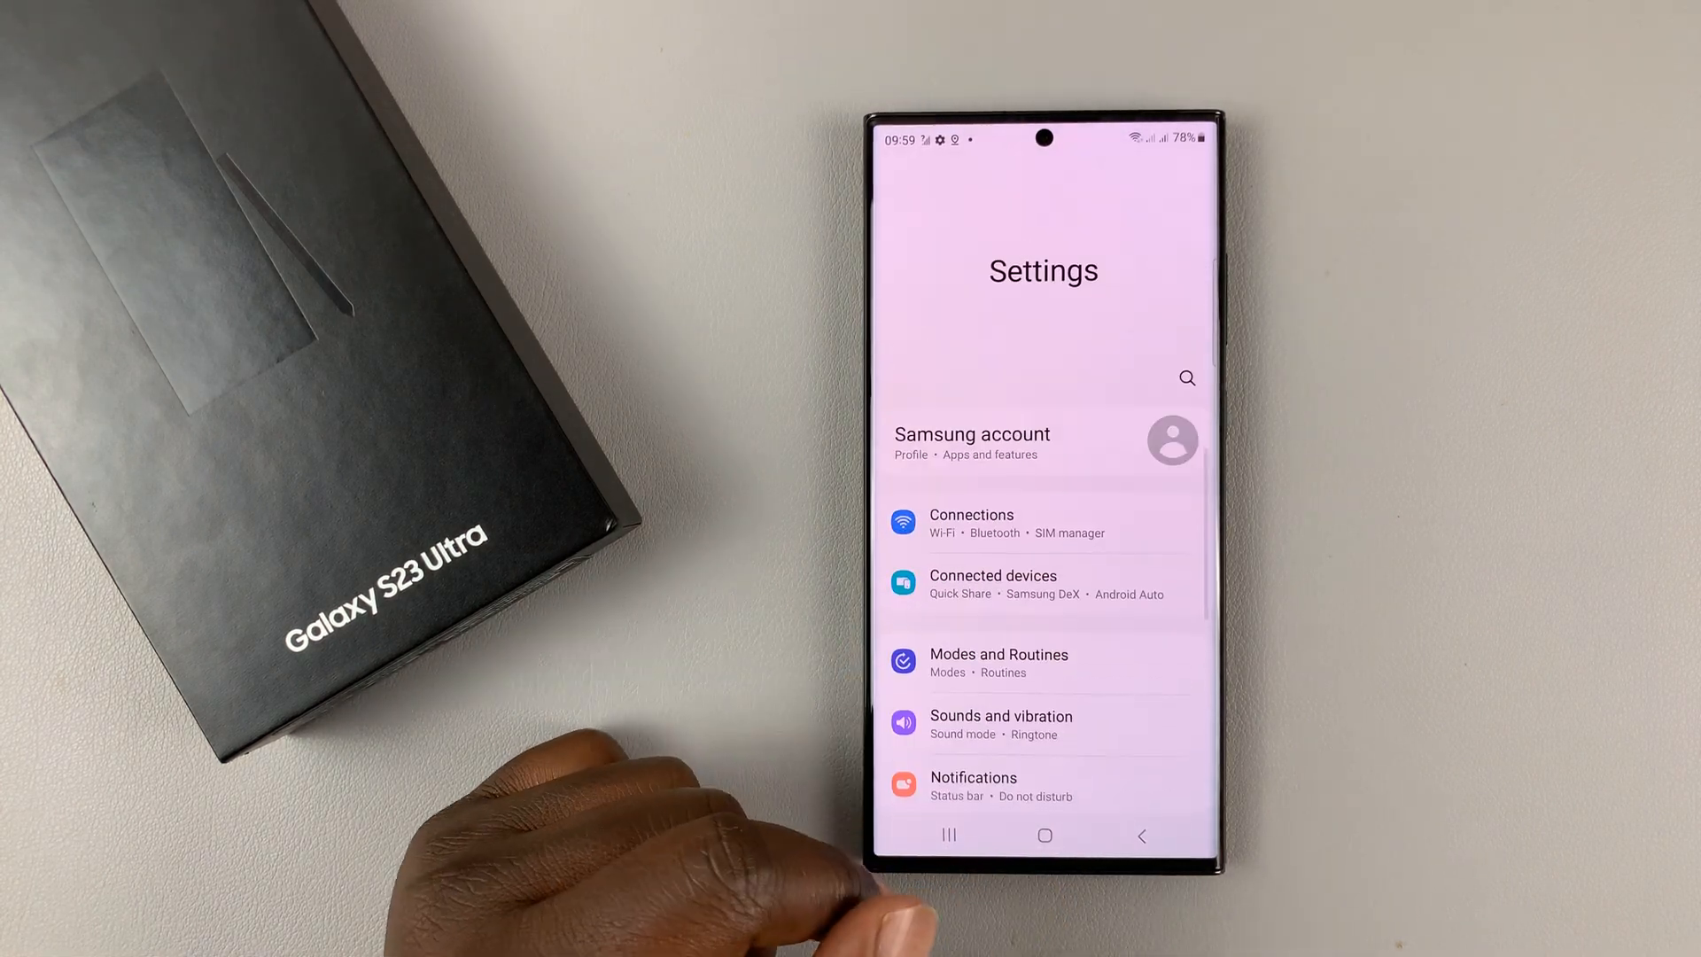
{"action": "scroll", "scroll_direction": "down", "scroll_amount": 3}
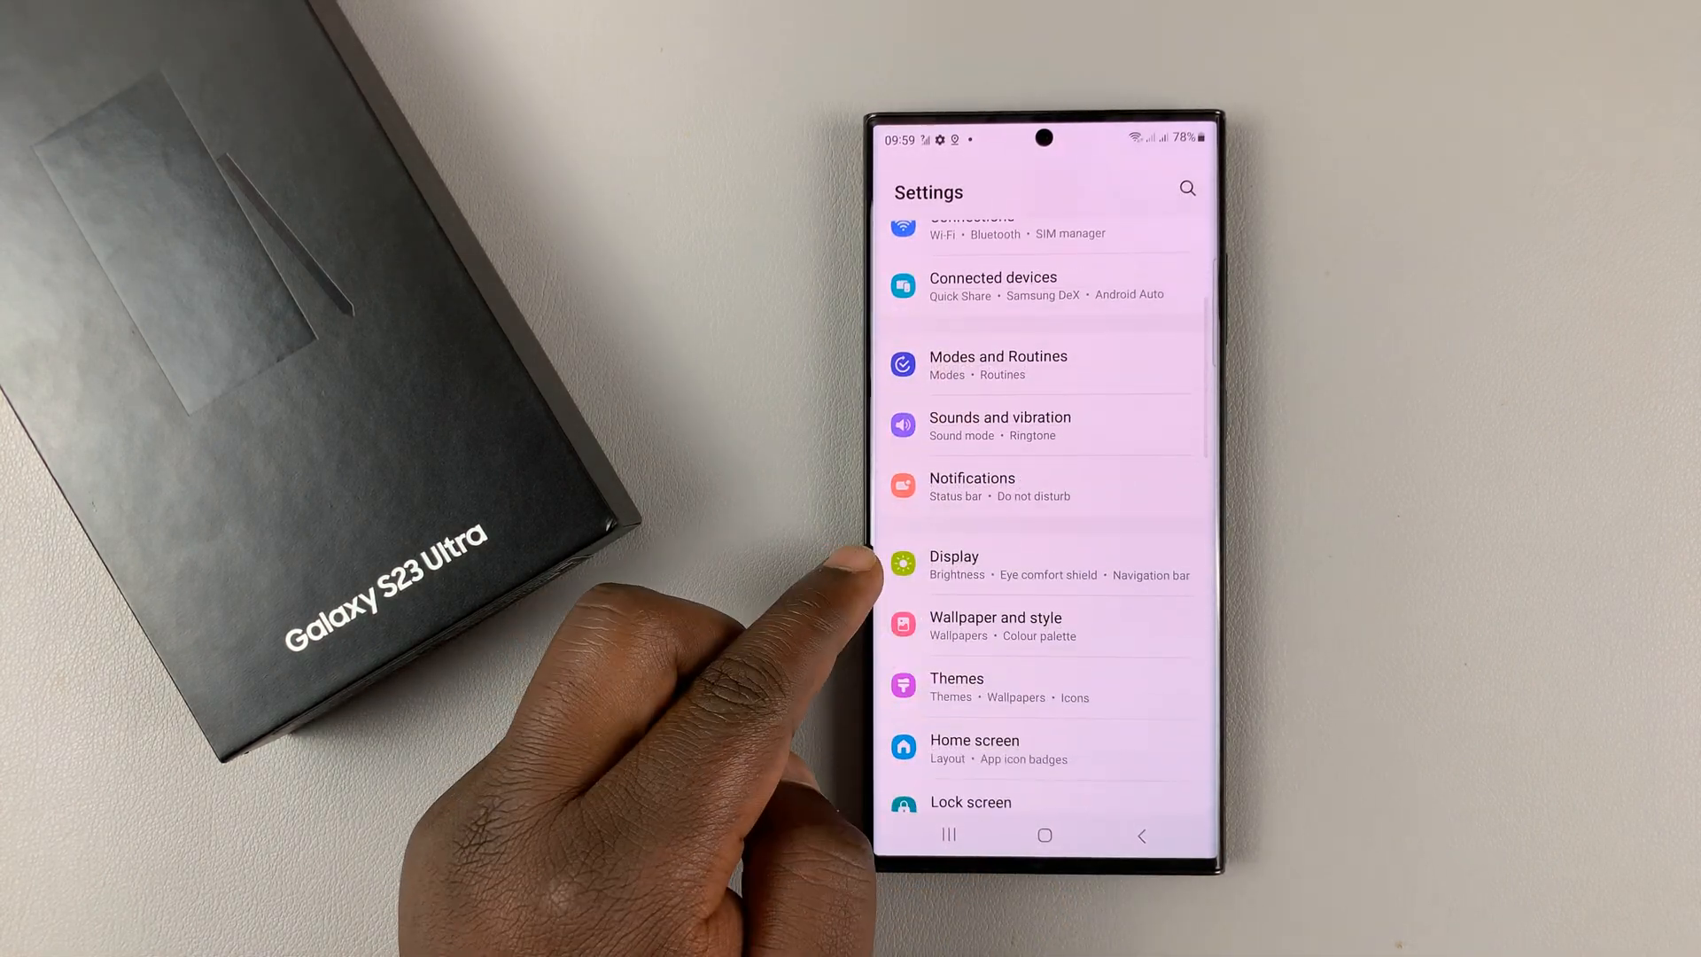
{"action": "left_click", "coordinate": [954, 564]}
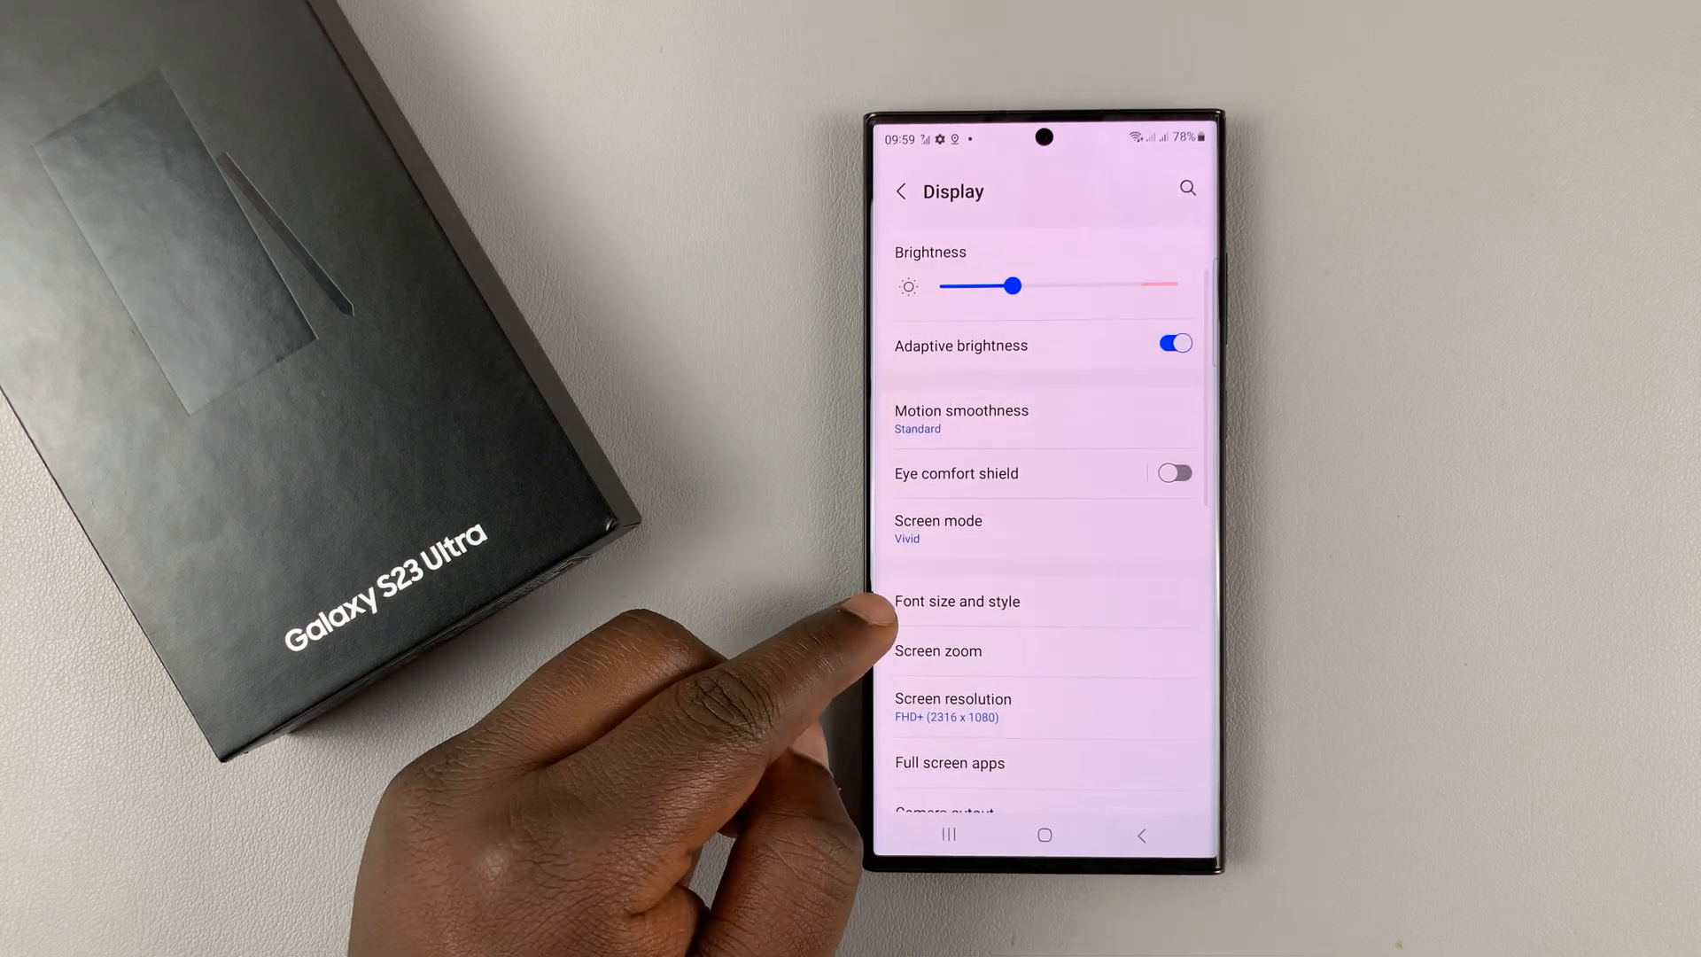
Under Font size and style, try several slider sizes and settle on the fifth notch.
{"action": "left_click", "coordinate": [957, 599]}
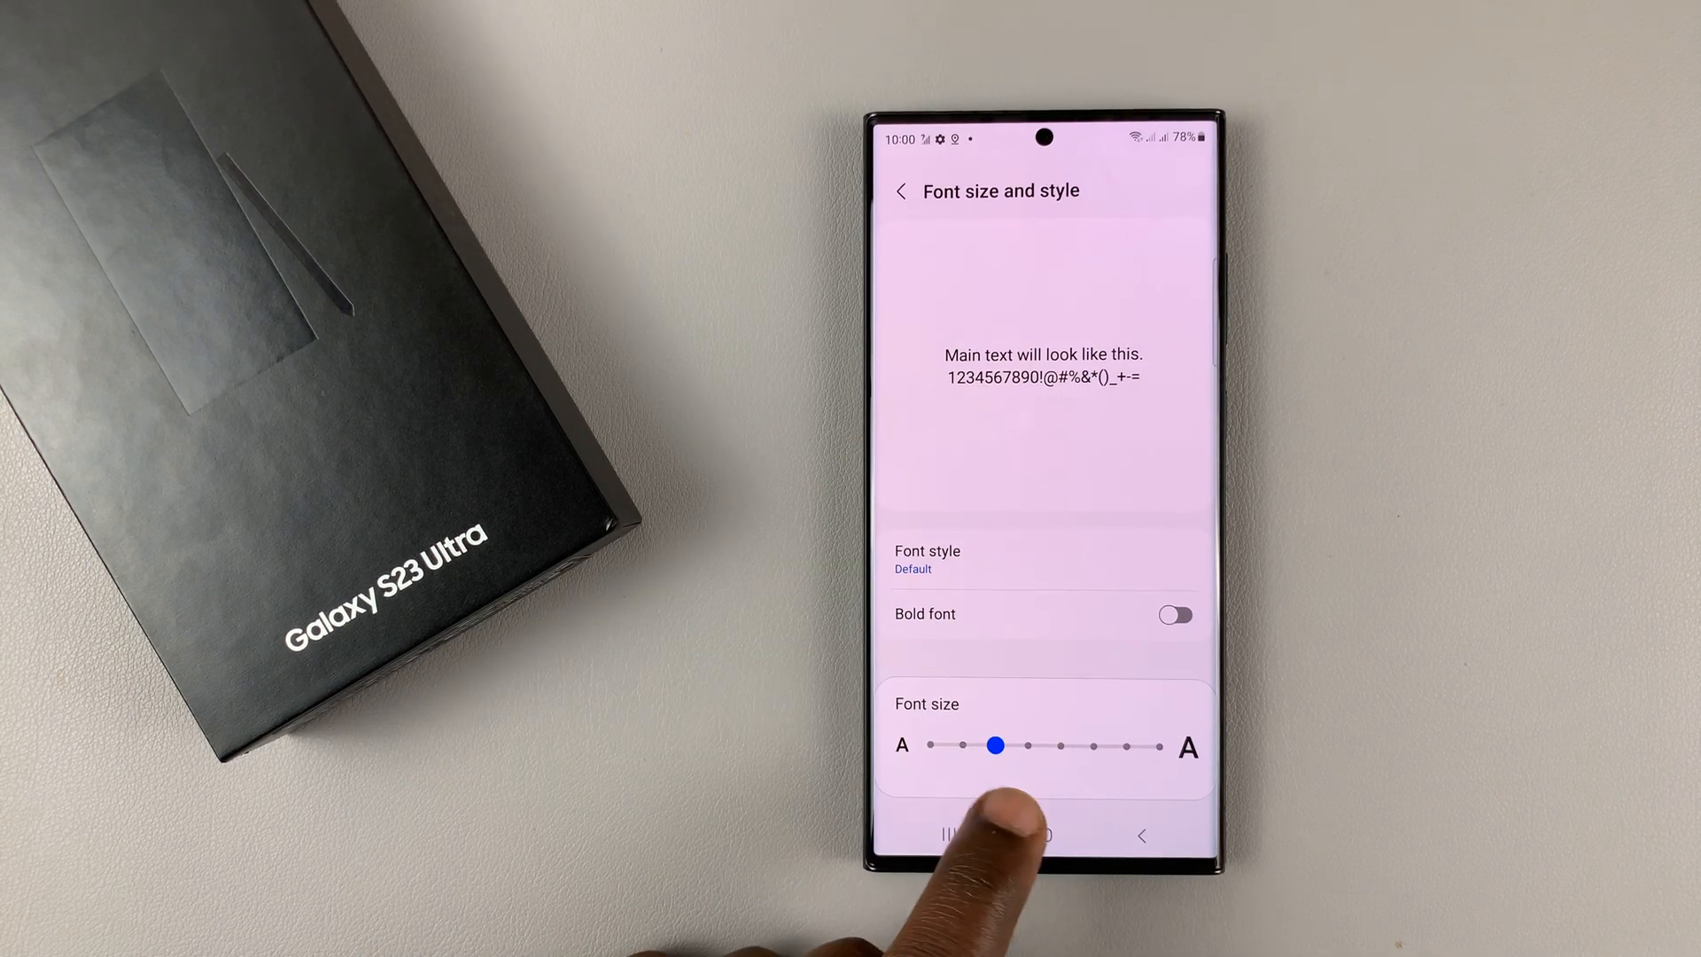
{"action": "left_click_drag", "start_coordinate": [998, 746], "coordinate": [1030, 746]}
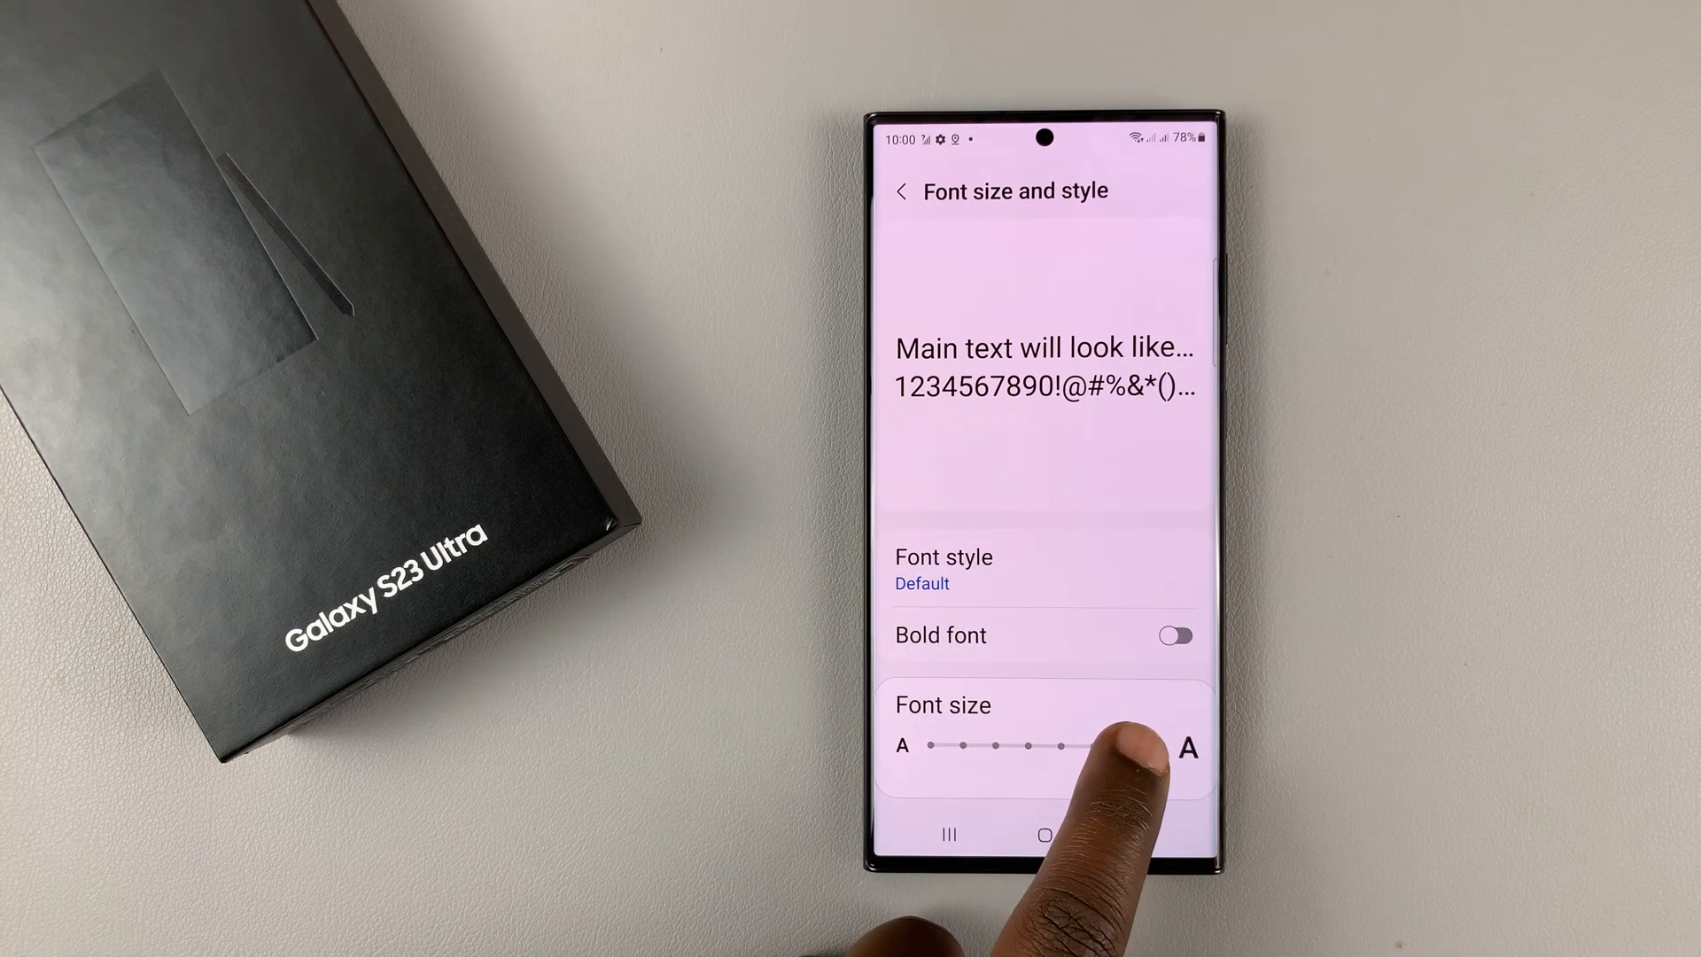
{"action": "left_click_drag", "start_coordinate": [1128, 746], "coordinate": [1029, 746]}
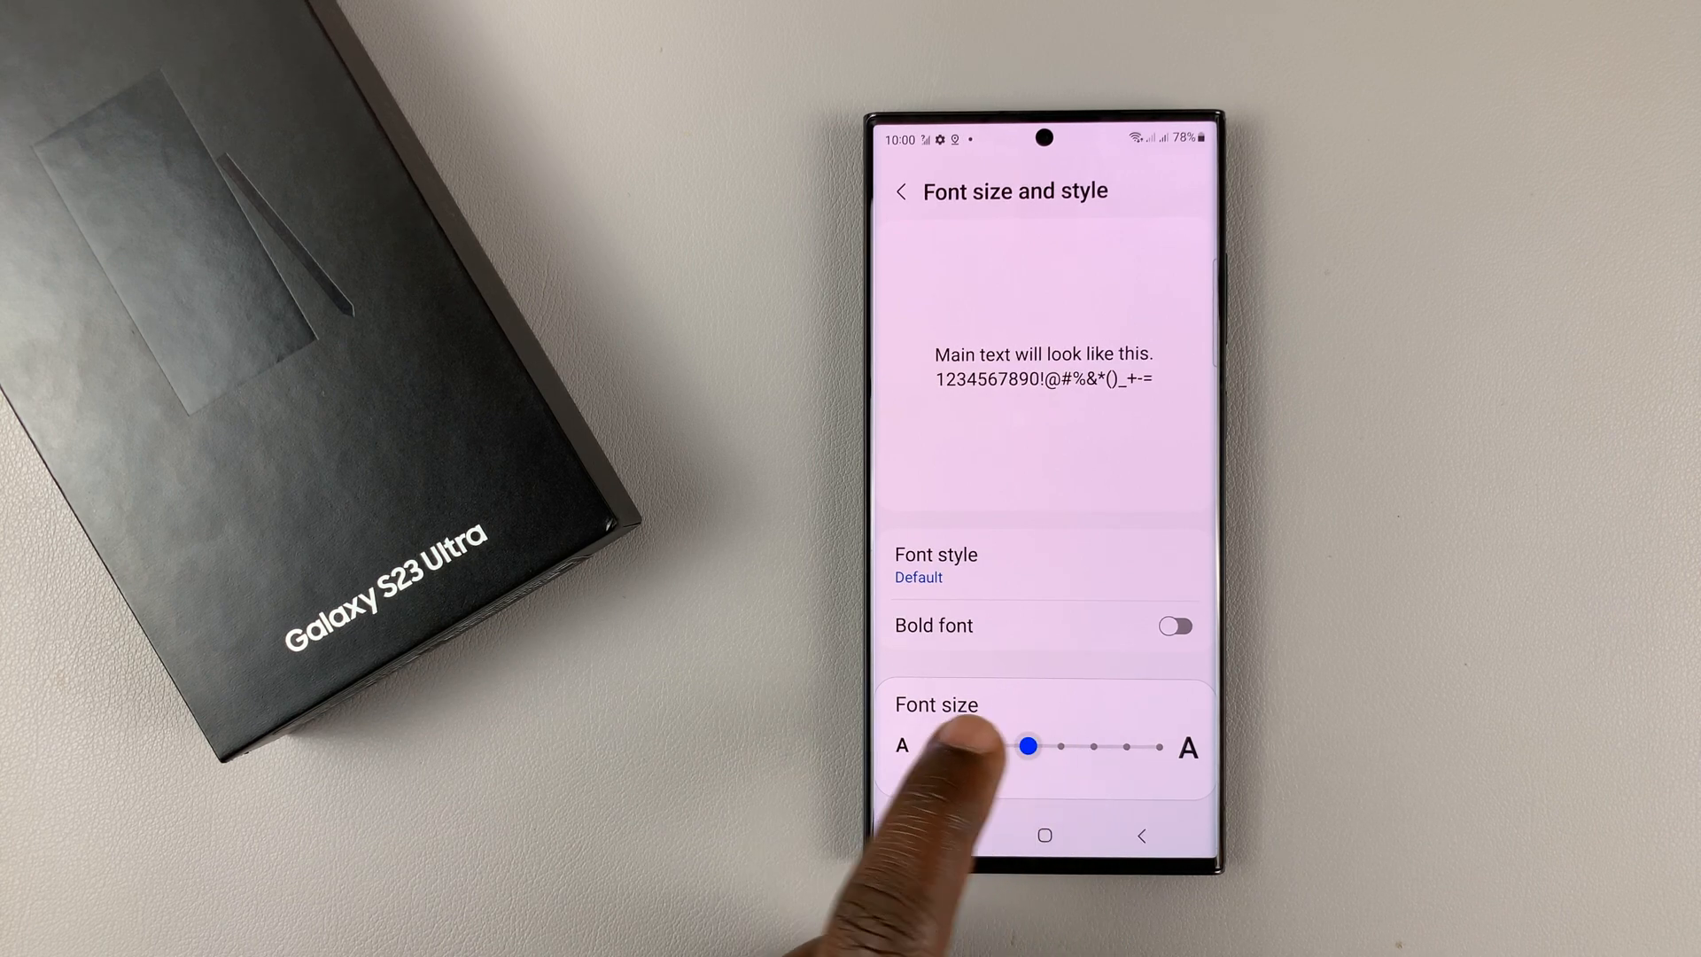
{"action": "left_click_drag", "start_coordinate": [1028, 745], "coordinate": [912, 748]}
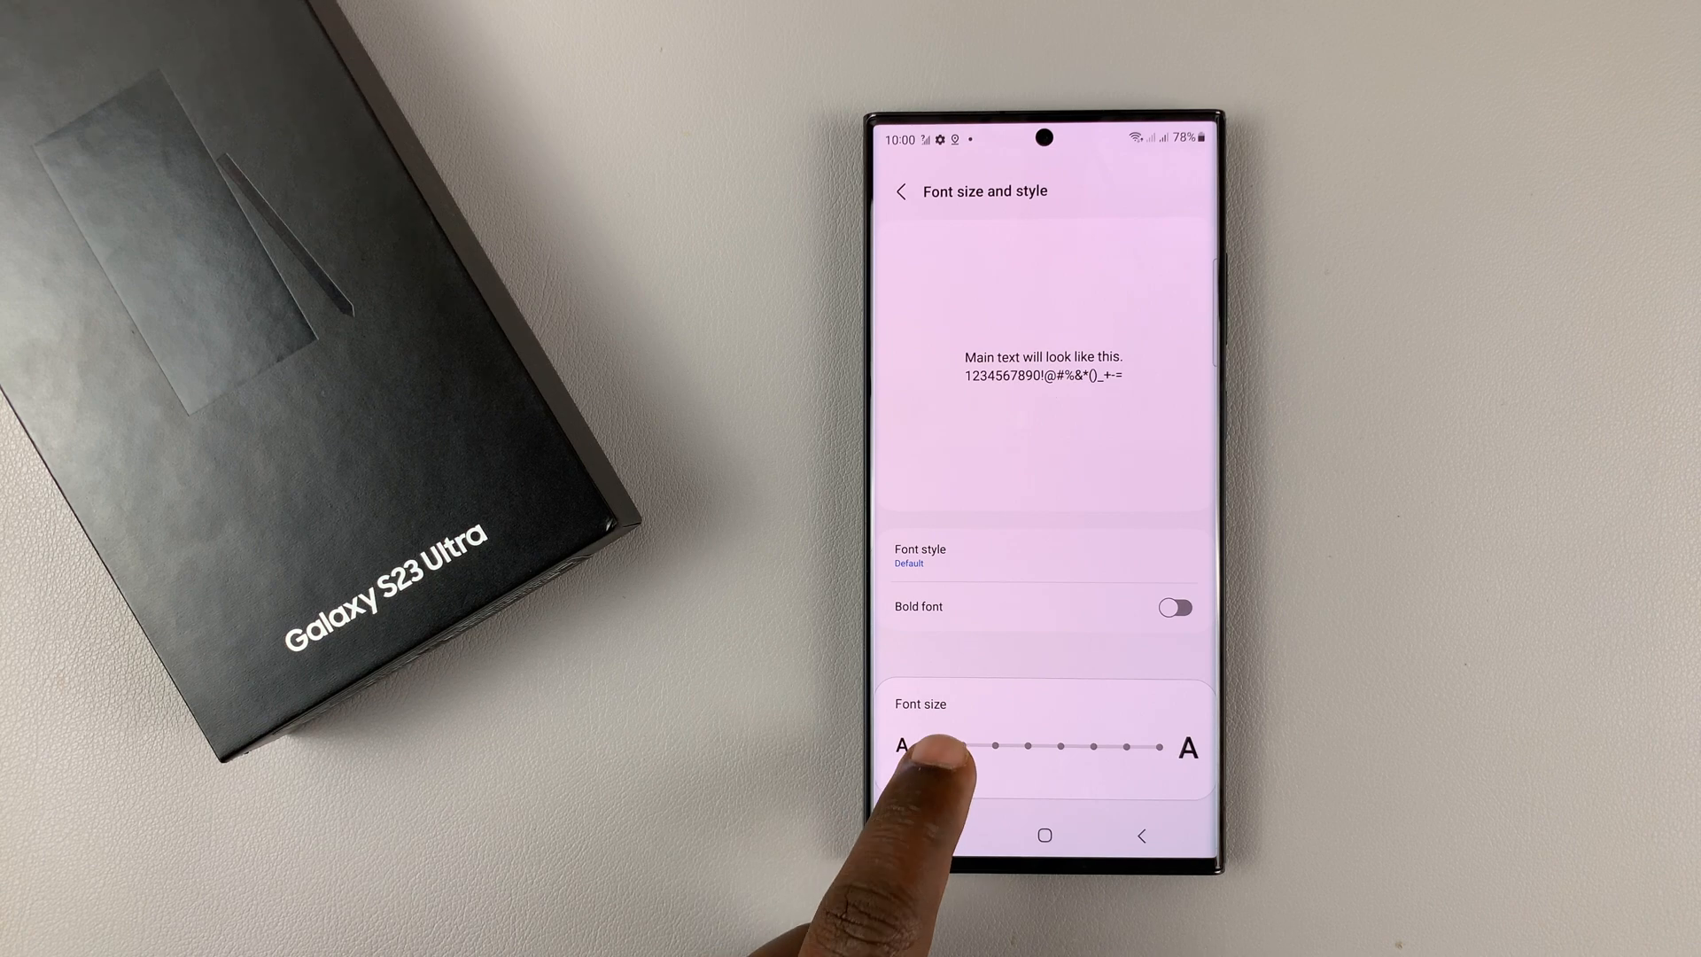
{"action": "left_click_drag", "start_coordinate": [938, 746], "coordinate": [1036, 746]}
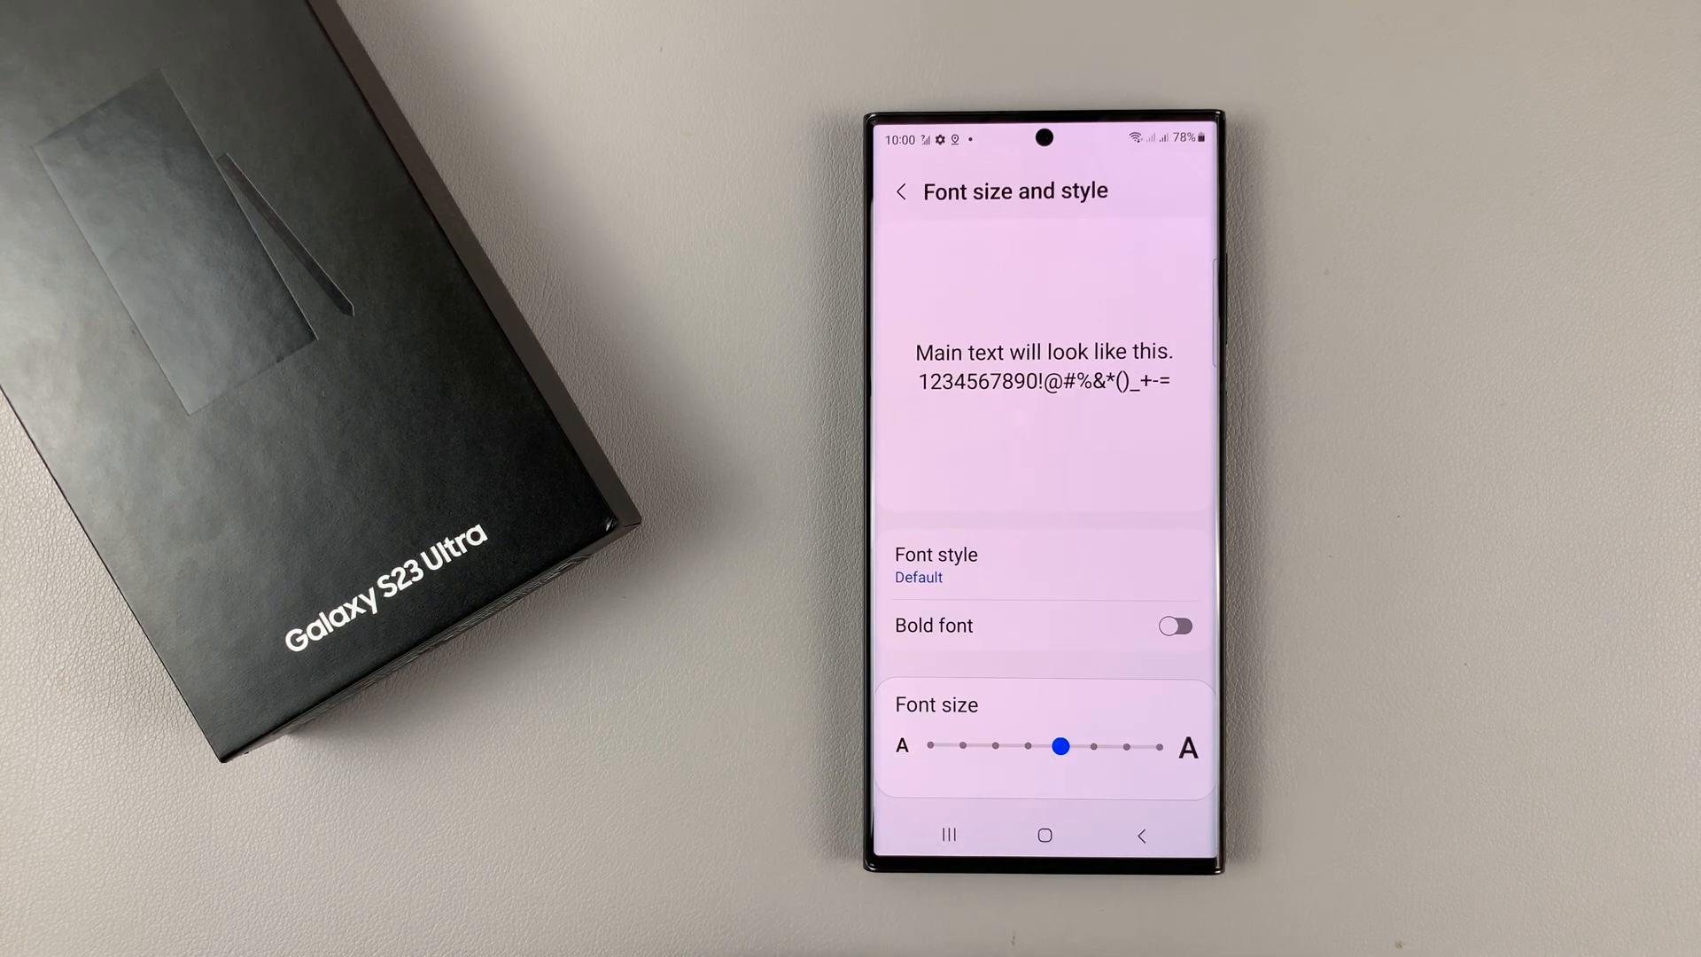
Back out of Display and Settings to the home screen.
{"action": "left_click", "coordinate": [902, 191]}
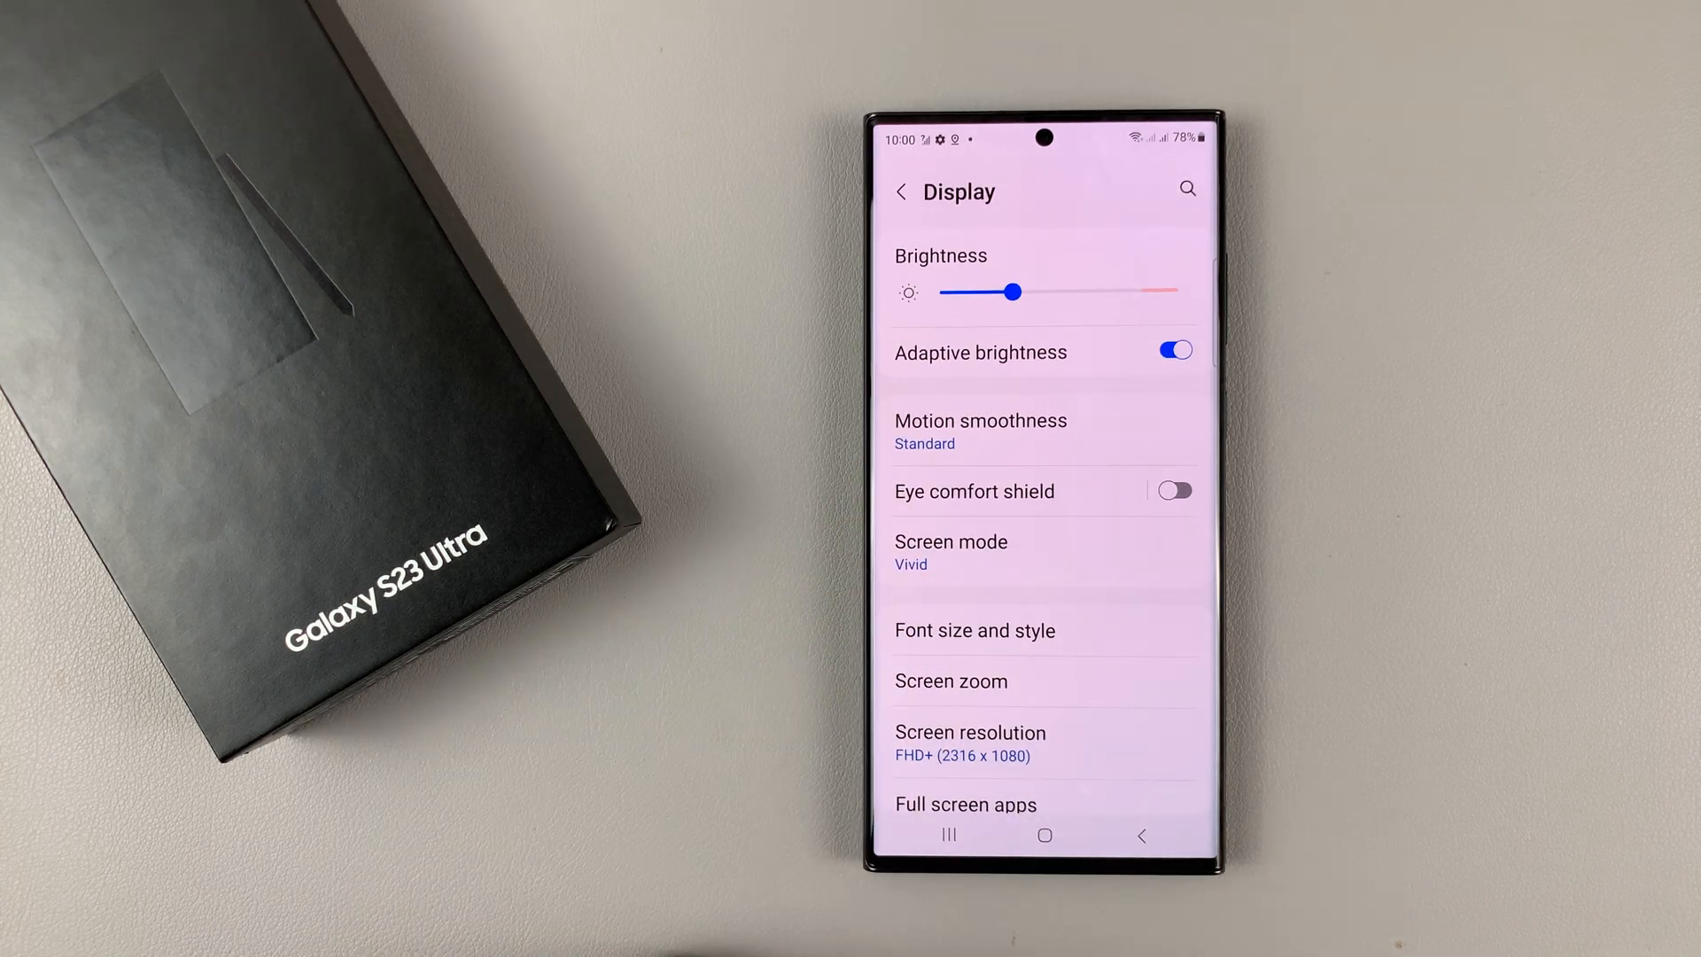
{"action": "left_click", "coordinate": [1140, 835]}
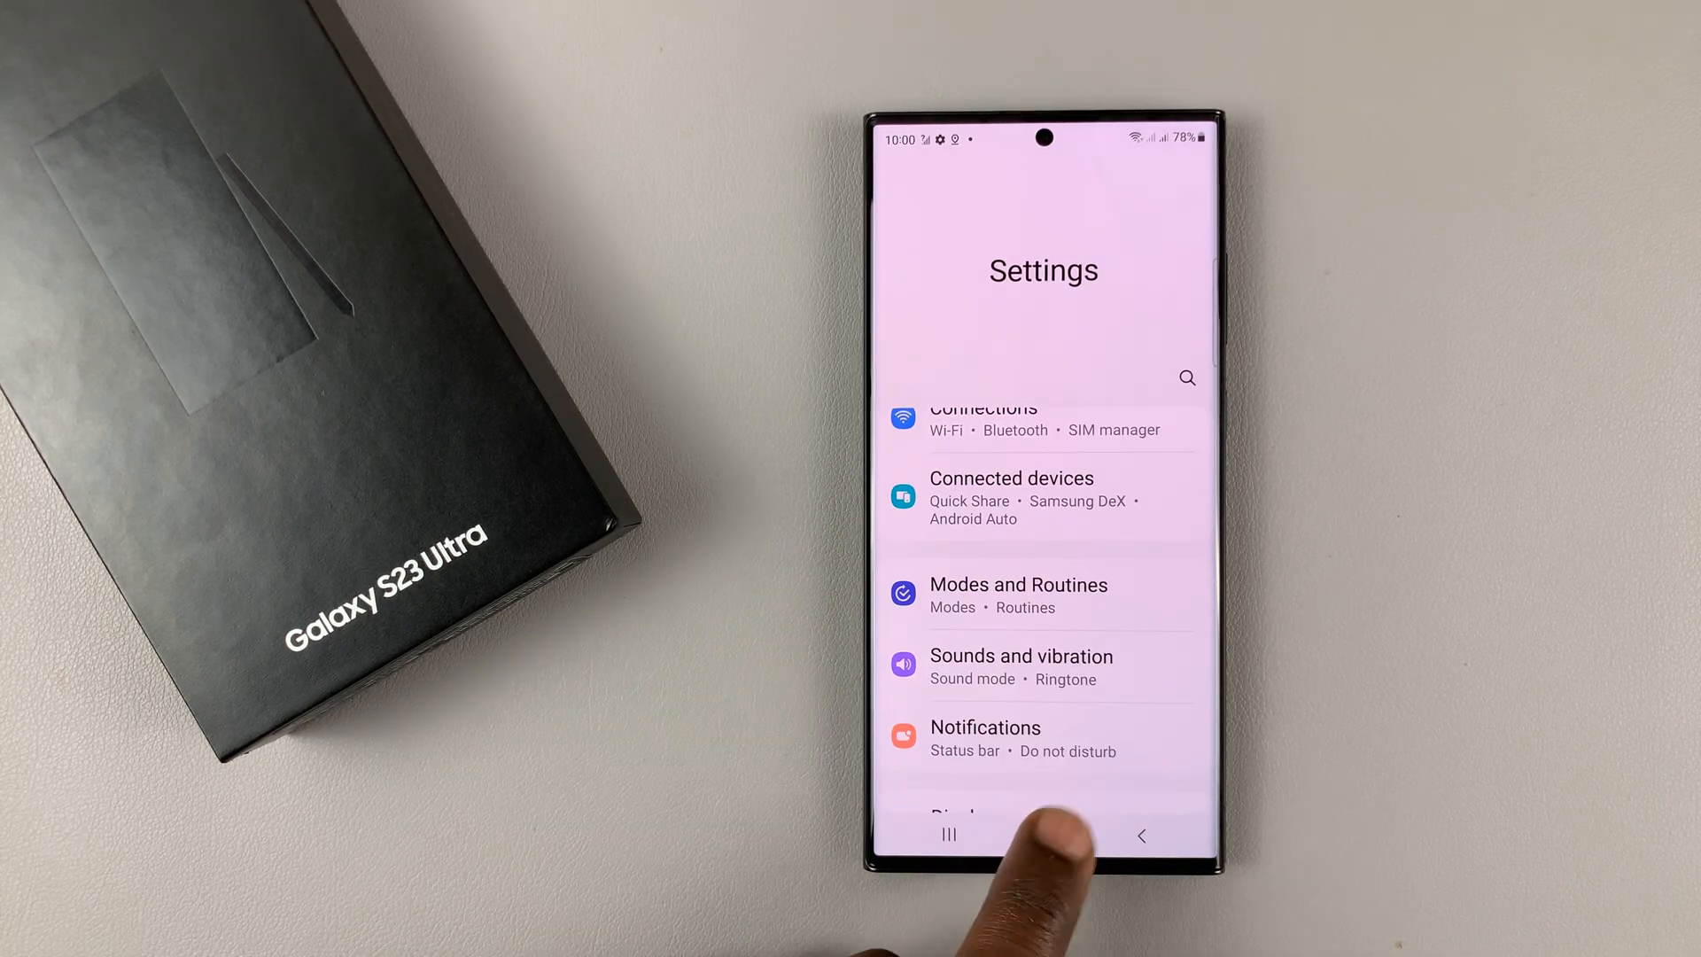
{"action": "left_click", "coordinate": [1044, 835]}
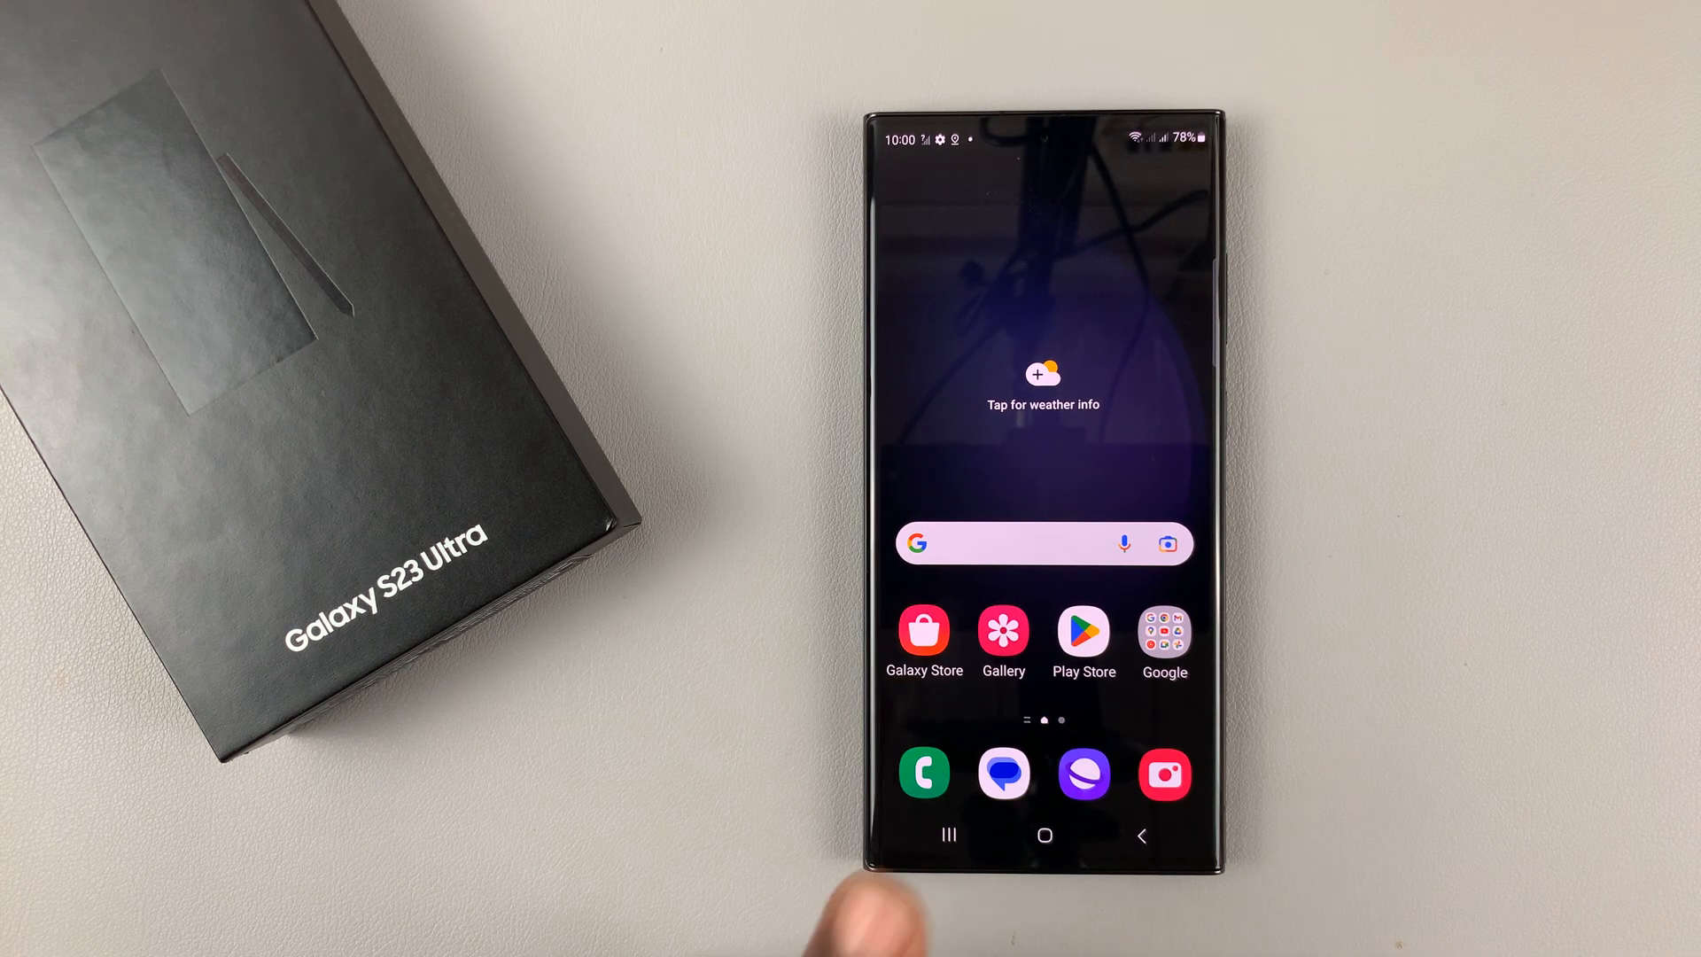
Launch Messages and scroll the conversation list in the enlarged font.
{"action": "left_click", "coordinate": [1002, 773]}
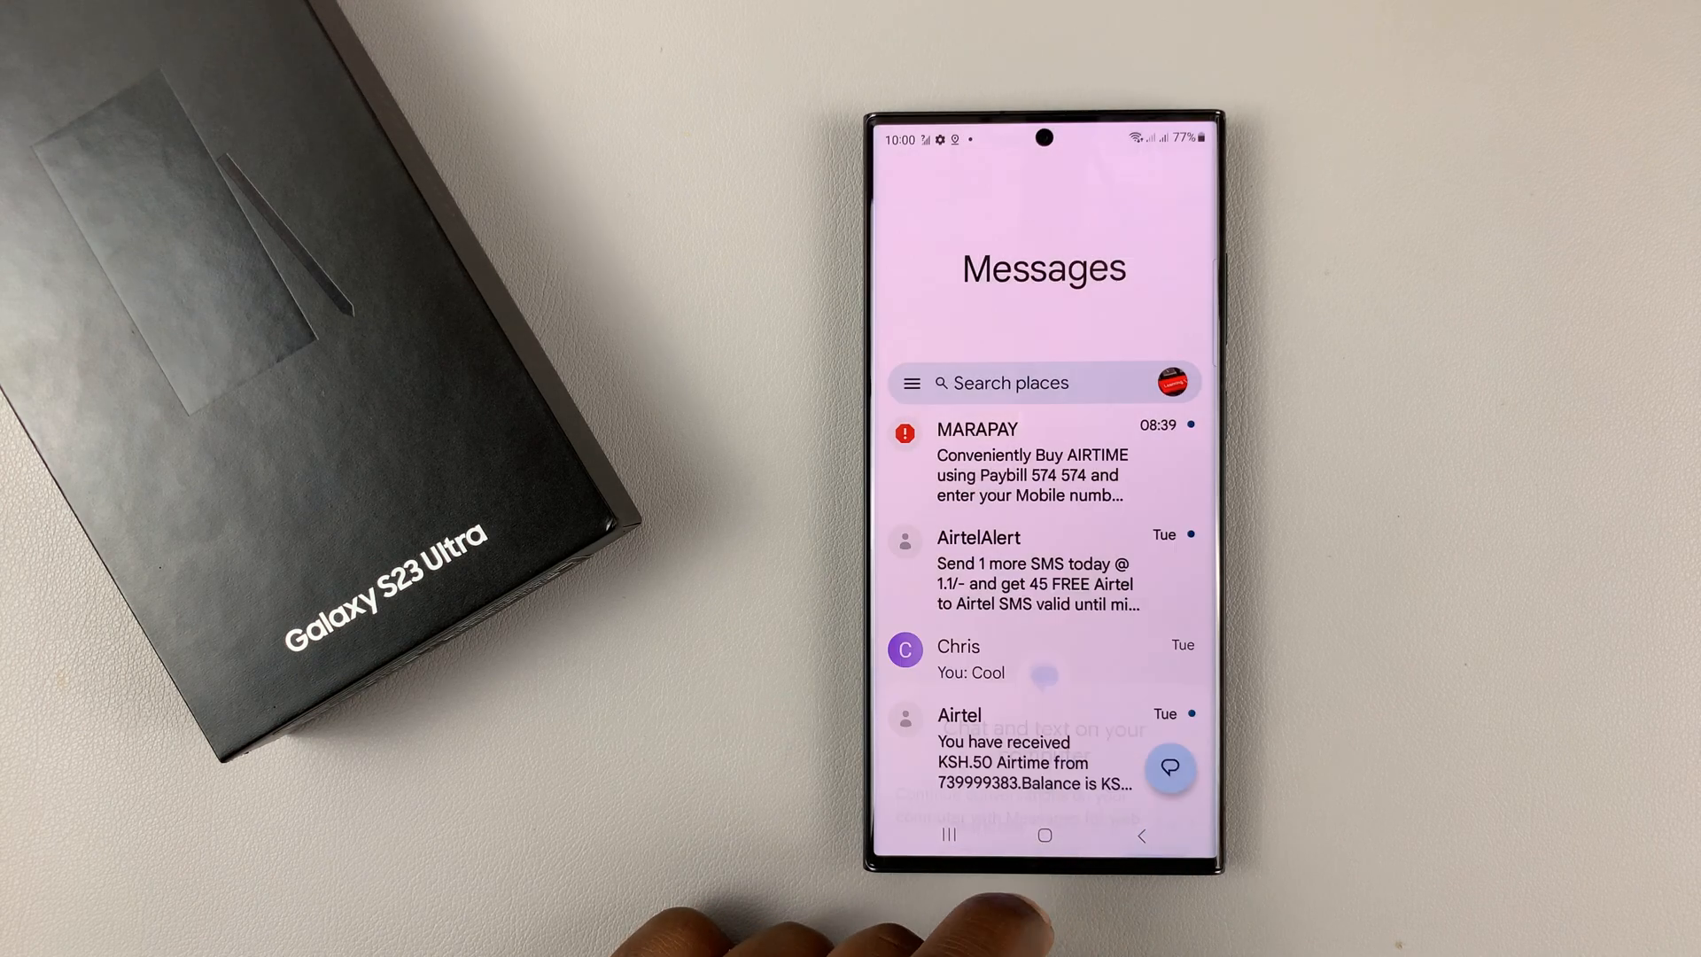
{"action": "scroll", "scroll_direction": "down", "scroll_amount": 3}
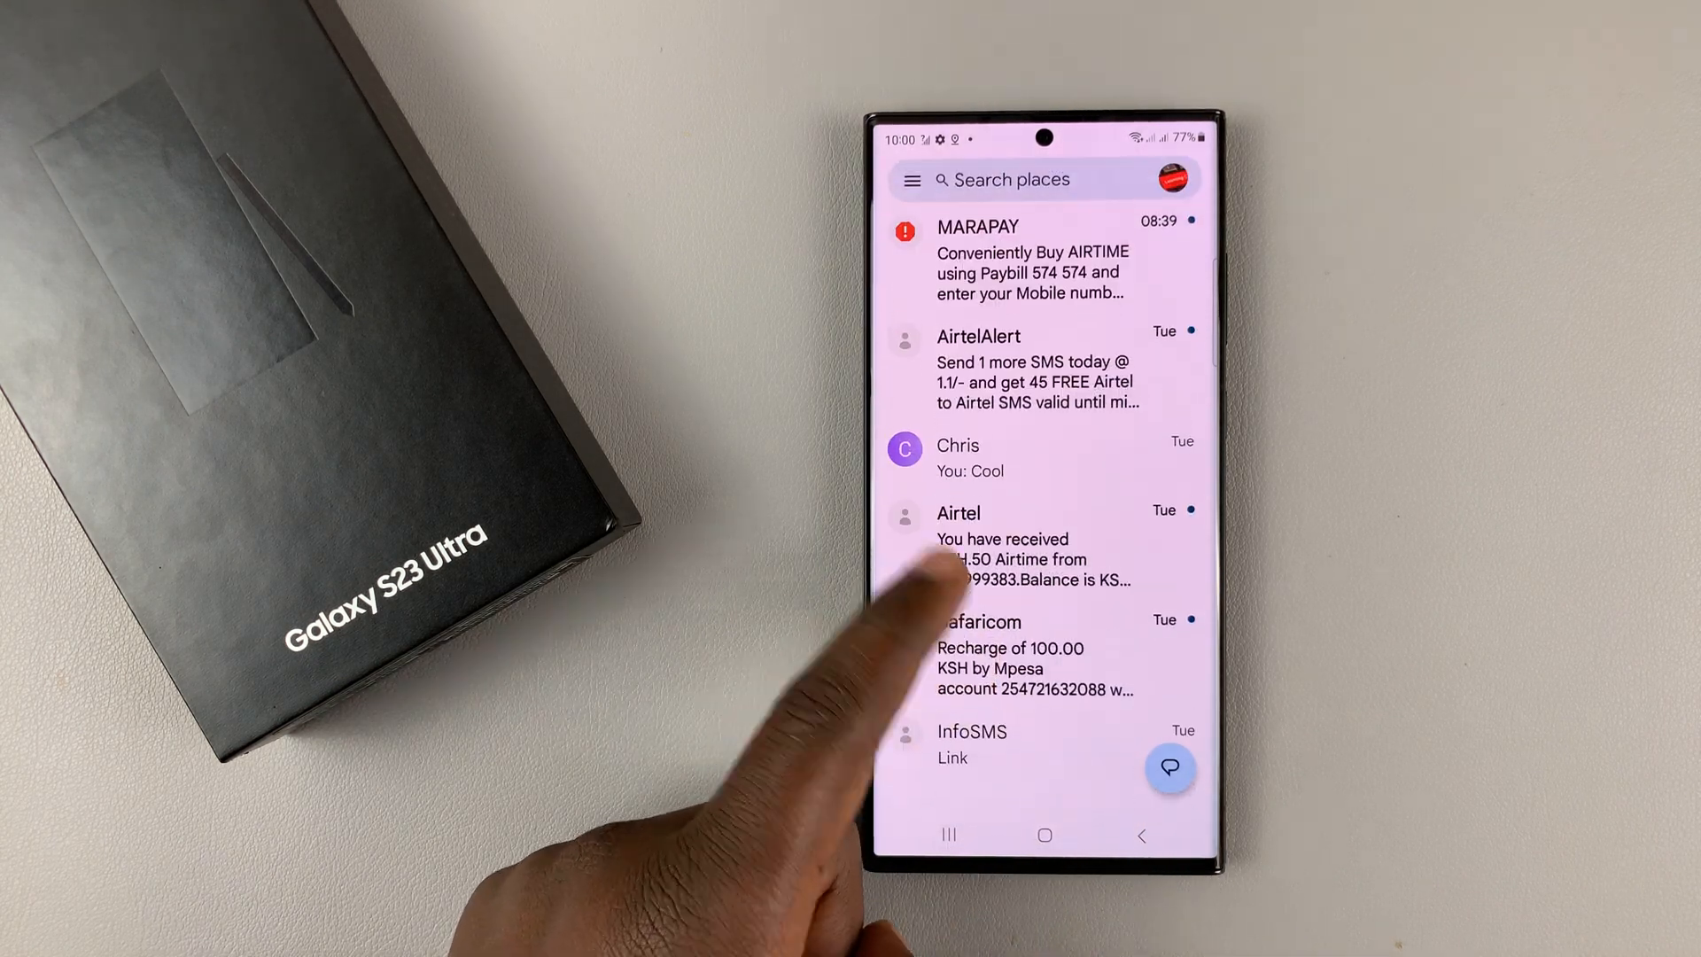
{"action": "left_click", "coordinate": [1044, 835]}
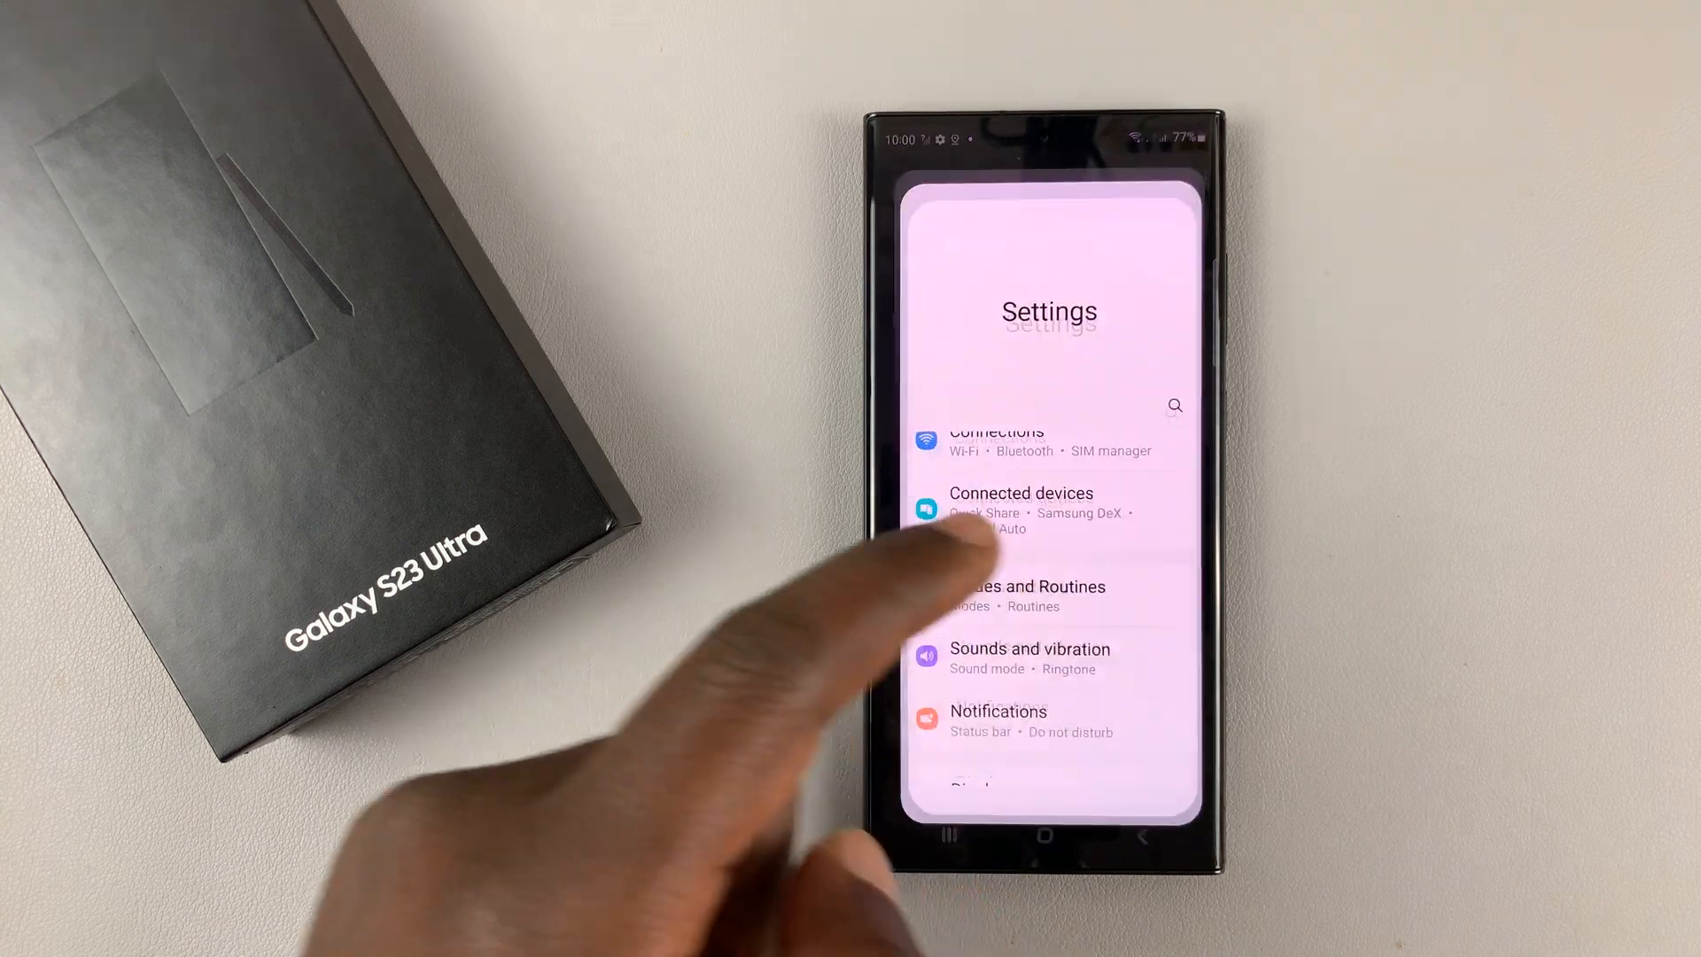
Scroll the main Settings list to view entries in the larger font.
{"action": "scroll", "scroll_direction": "down", "scroll_amount": 3}
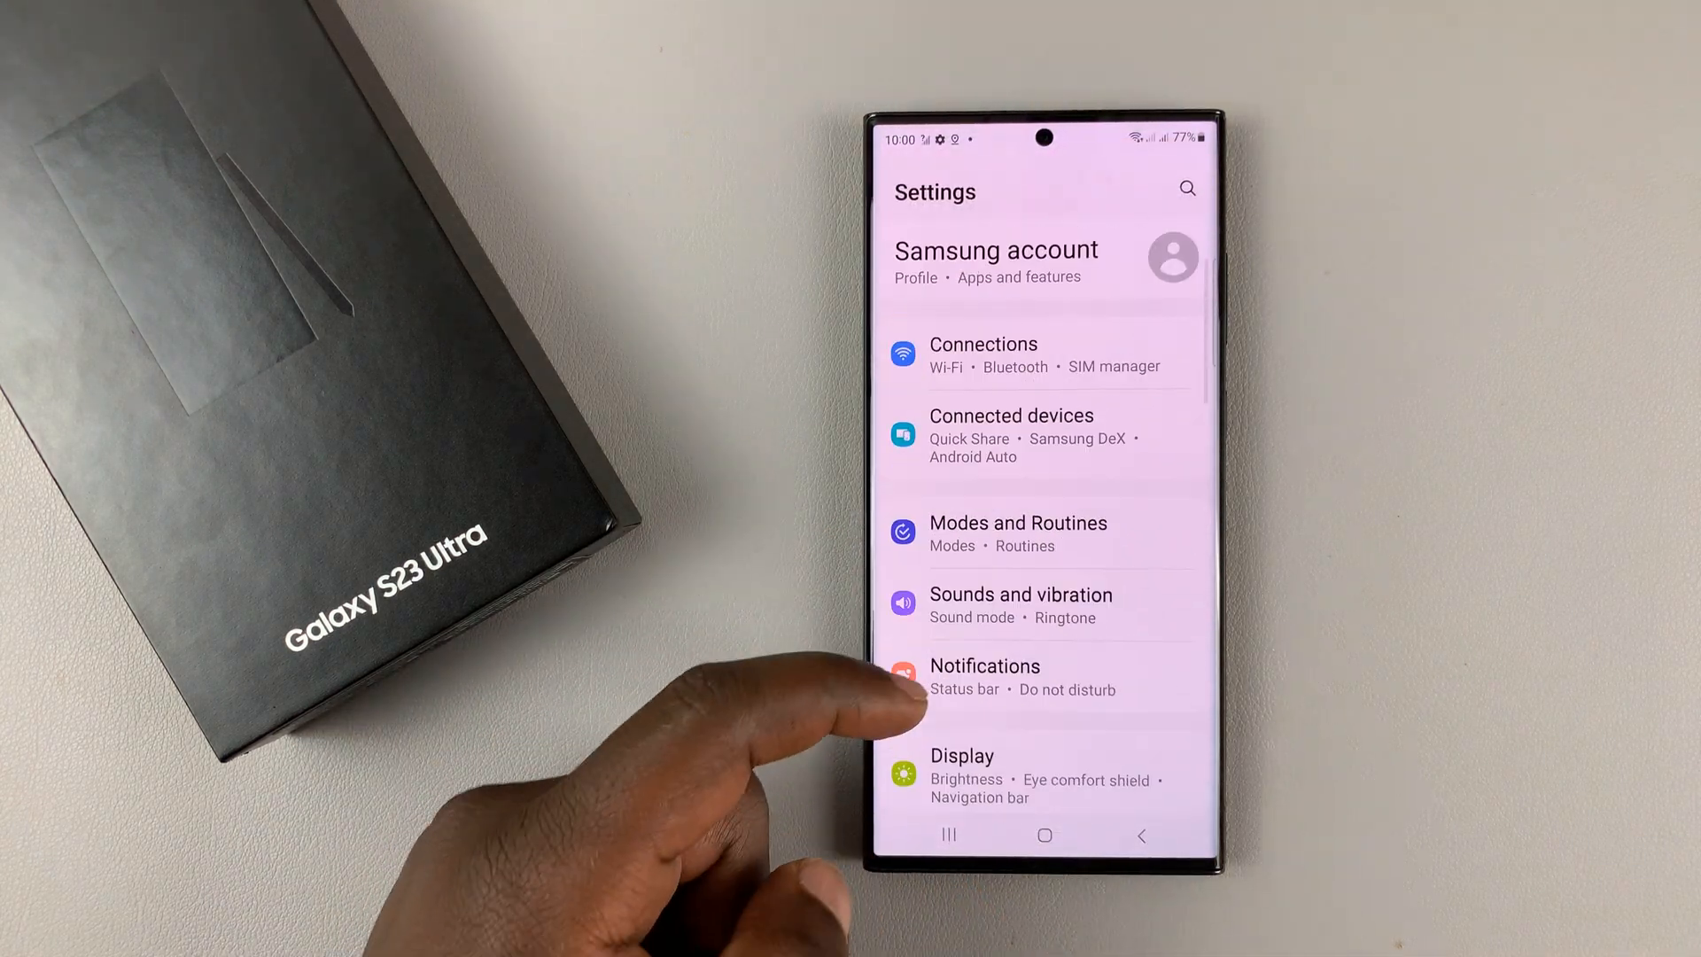